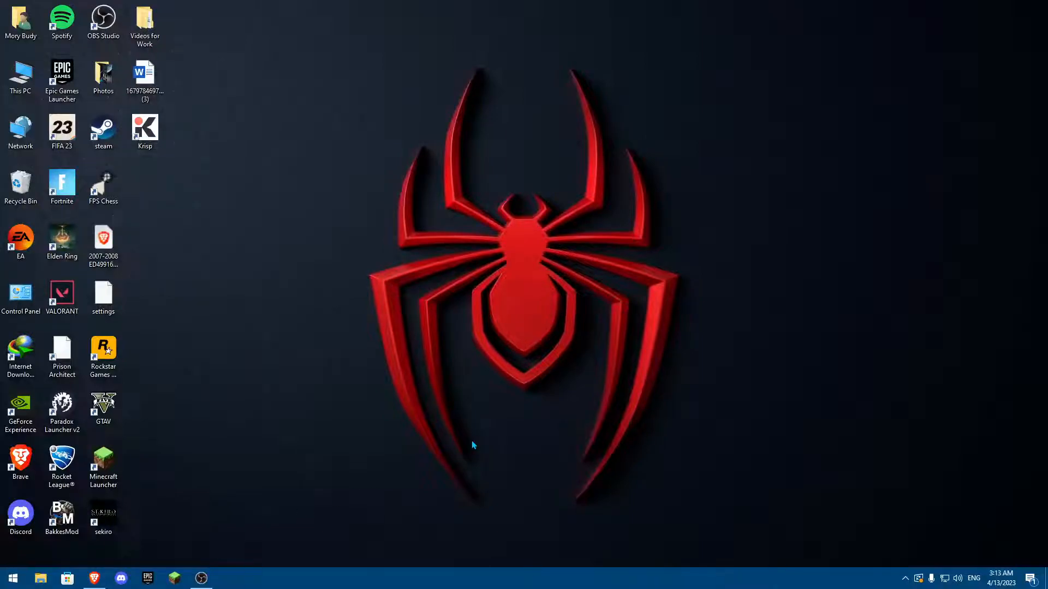
{"action": "mouse_move", "coordinate": [361, 383]}
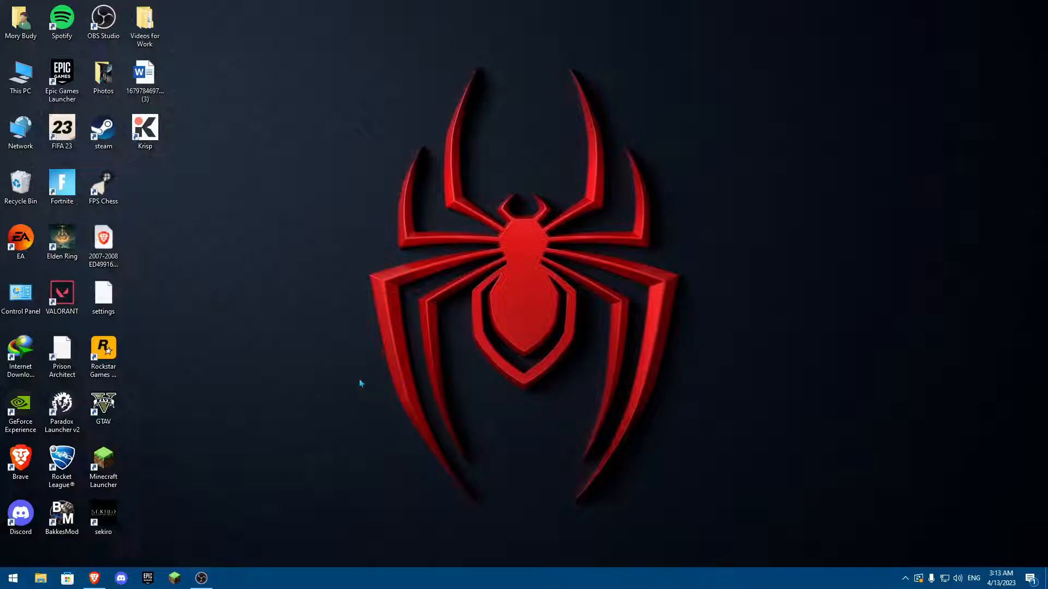
{"action": "mouse_move", "coordinate": [478, 109]}
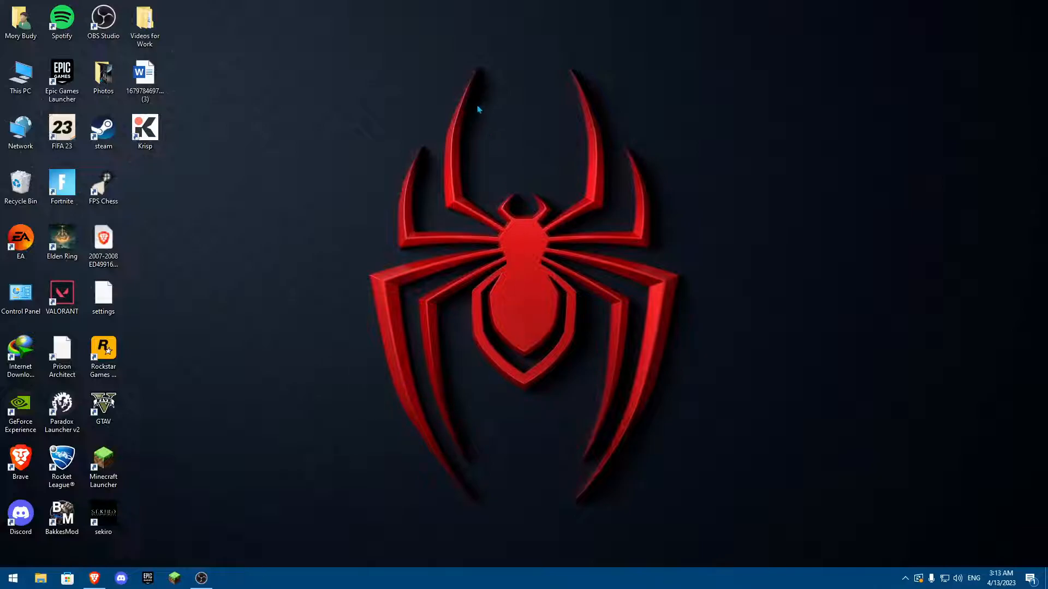
{"action": "mouse_move", "coordinate": [130, 551]}
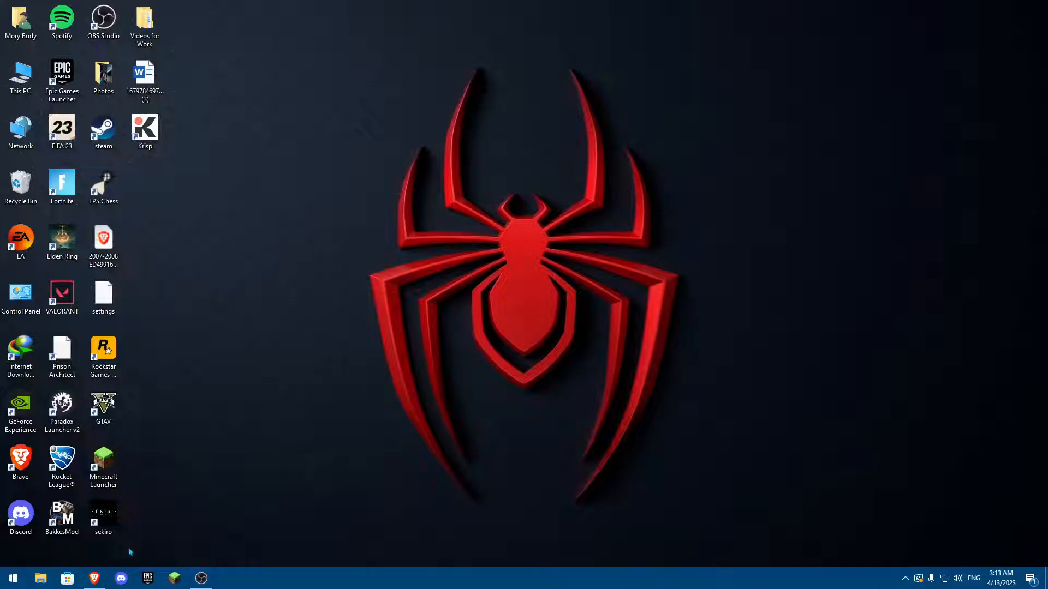
- Open Brave and follow the 'Sign in to Your Epic Games account' search result
{"action": "left_click", "coordinate": [94, 578]}
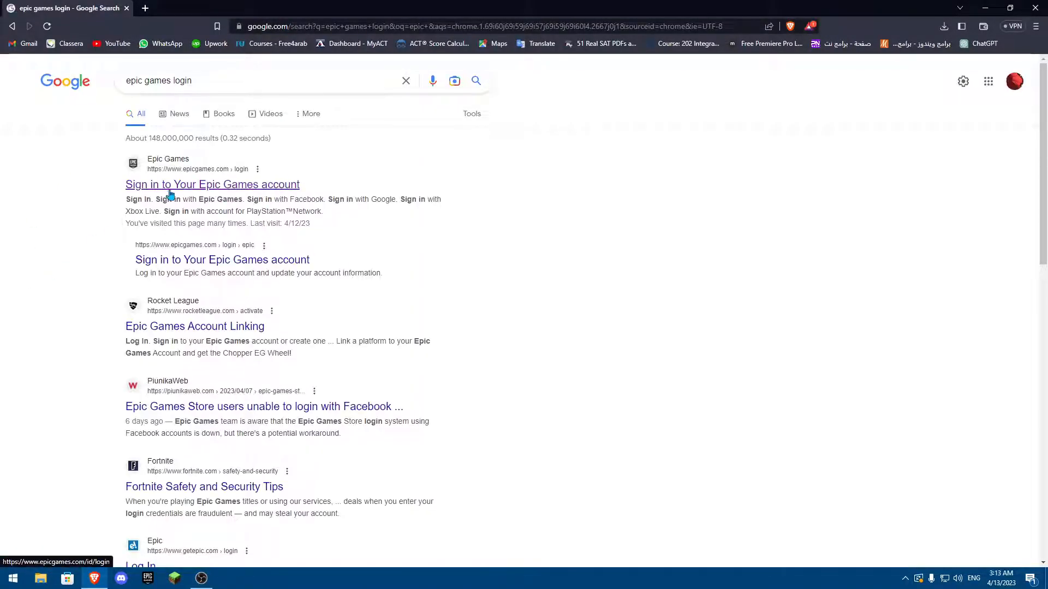
{"action": "left_click", "coordinate": [211, 185]}
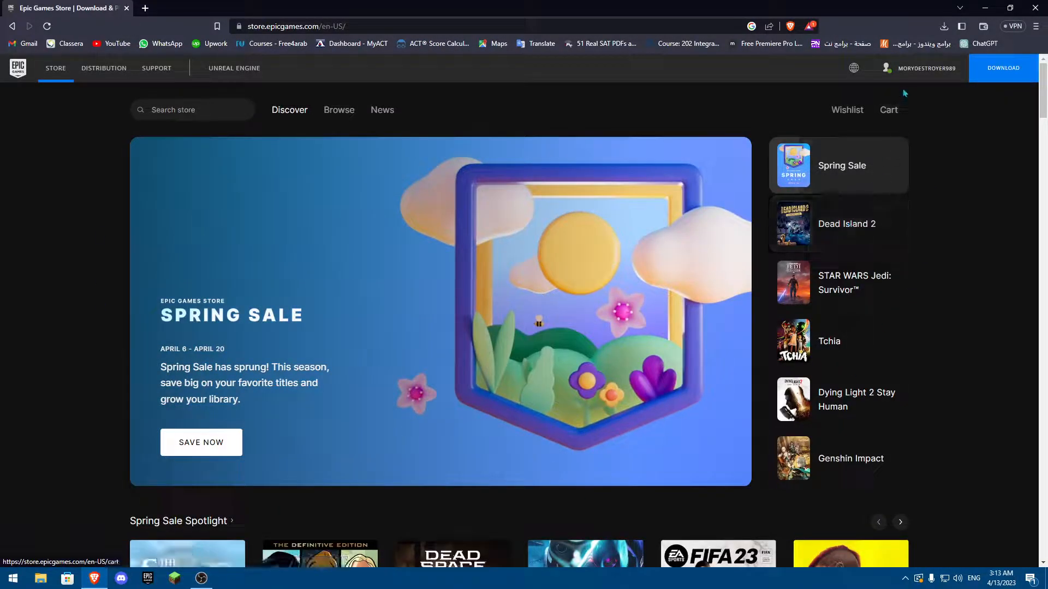
- Choose ACCOUNT from the username dropdown at the top right
{"action": "left_click", "coordinate": [926, 69]}
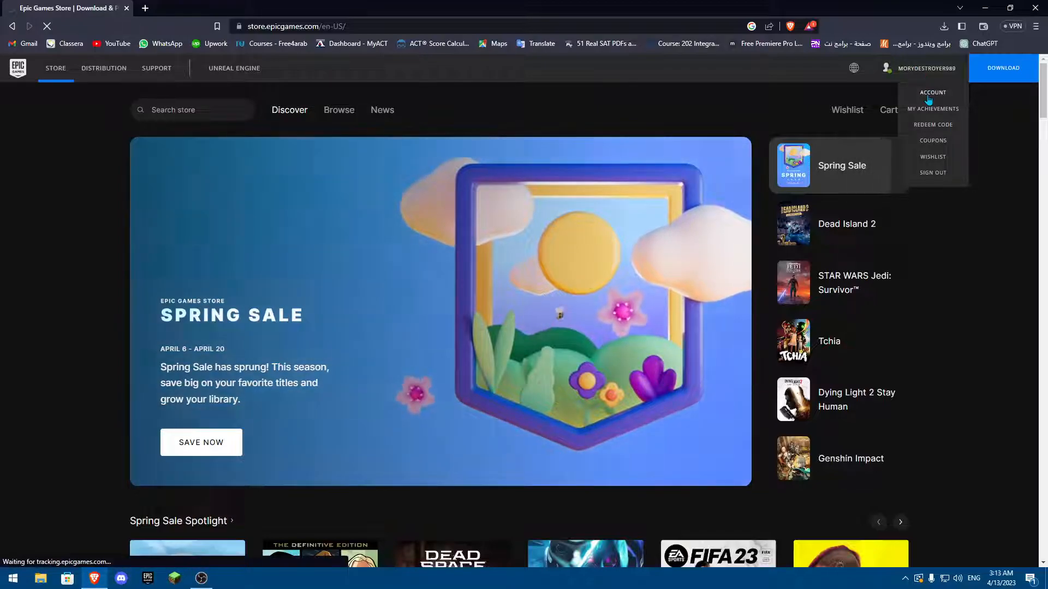
{"action": "left_click", "coordinate": [932, 93]}
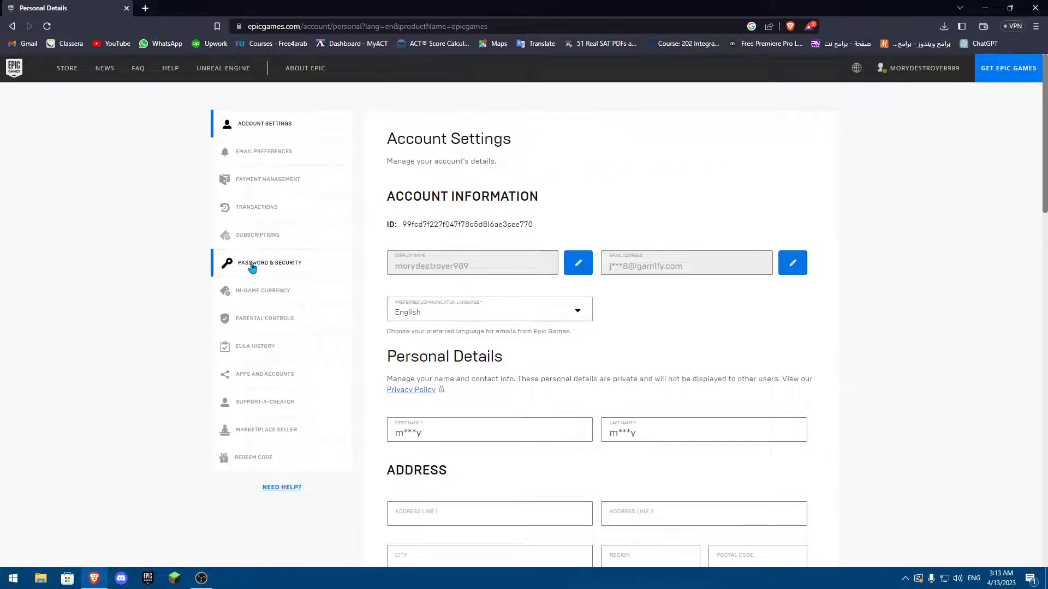
- Open PASSWORD & SECURITY and scroll to the Two-Factor Authentication section
{"action": "left_click", "coordinate": [269, 262]}
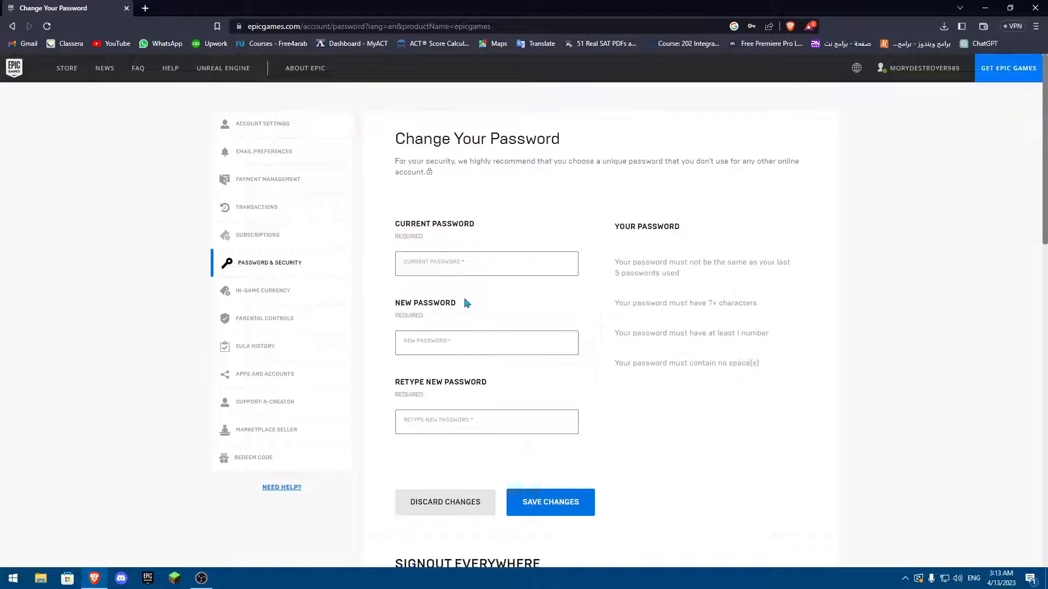
{"action": "scroll", "scroll_direction": "down", "scroll_amount": 3}
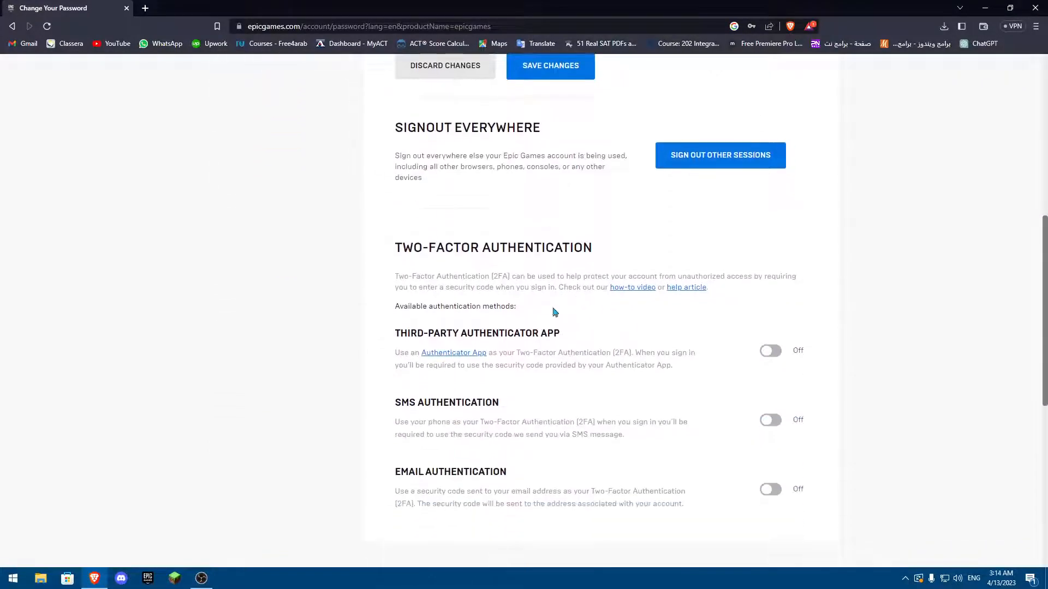
{"action": "scroll", "scroll_direction": "down", "scroll_amount": 3}
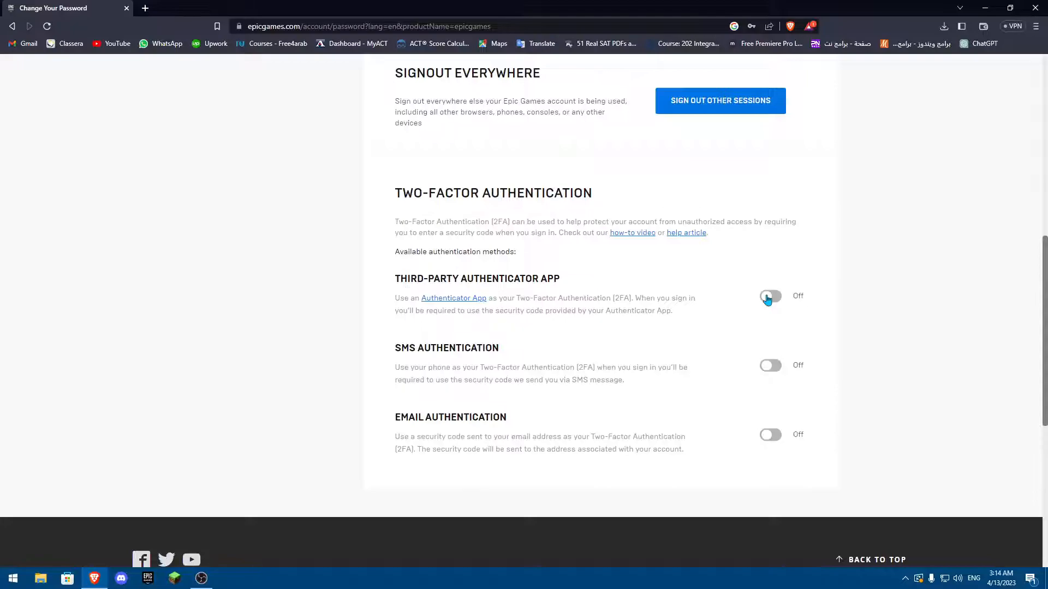
{"action": "left_click", "coordinate": [769, 295]}
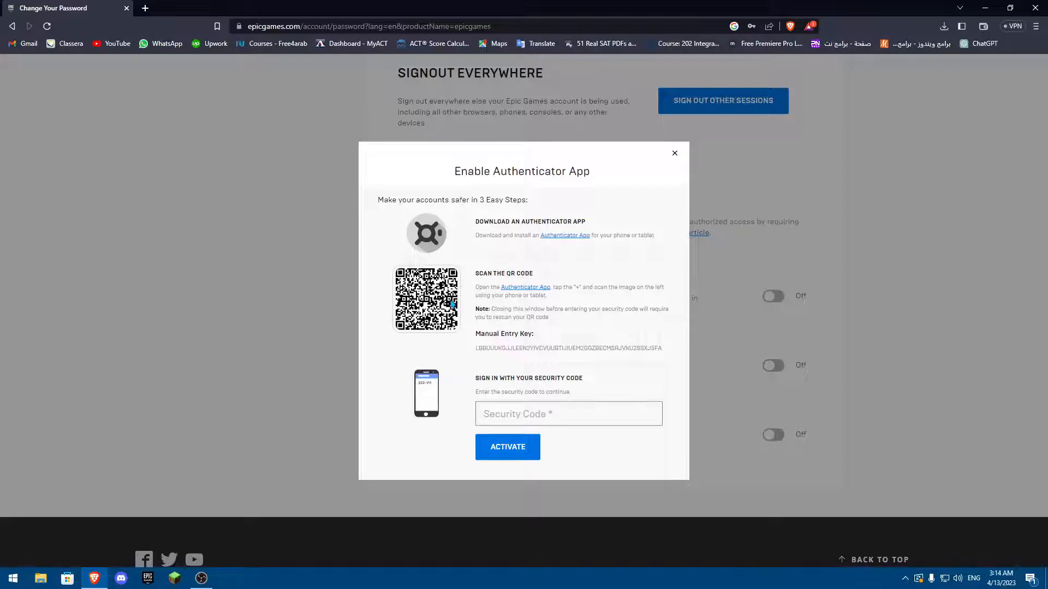
{"action": "mouse_move", "coordinate": [616, 429]}
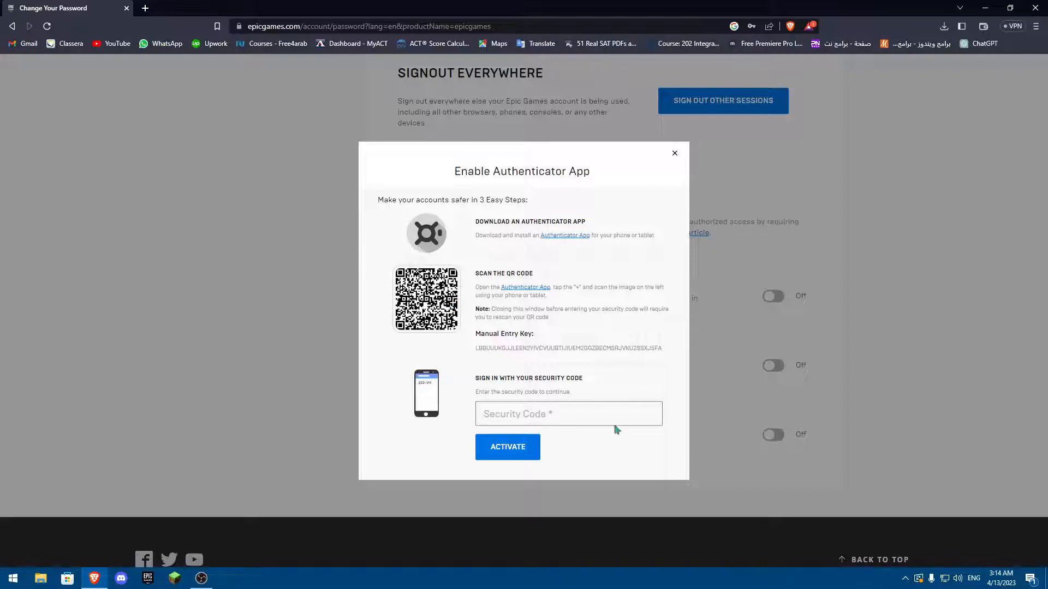
{"action": "left_click", "coordinate": [568, 414]}
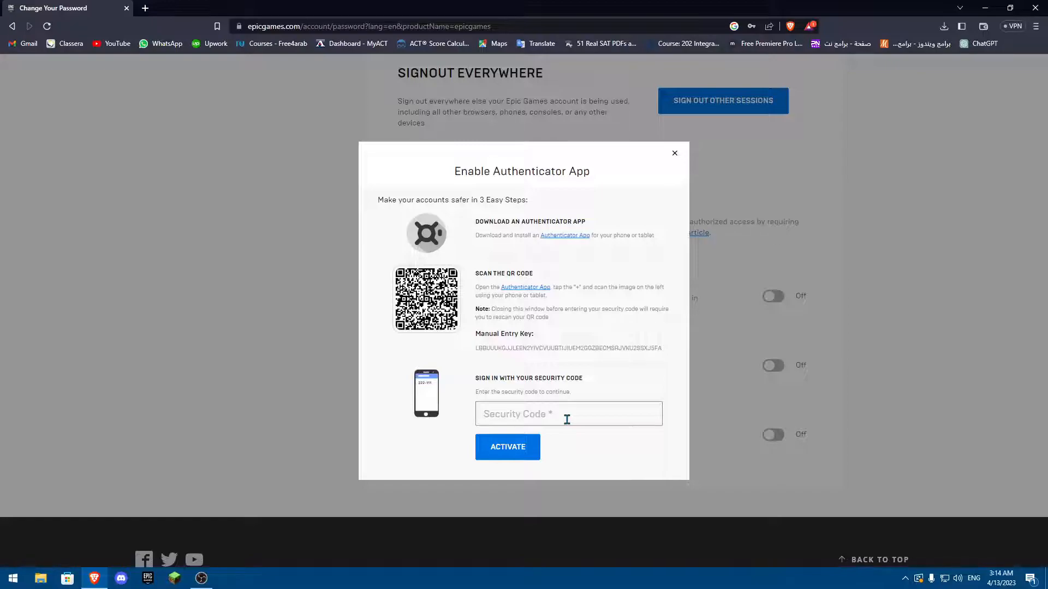
{"action": "mouse_move", "coordinate": [678, 160]}
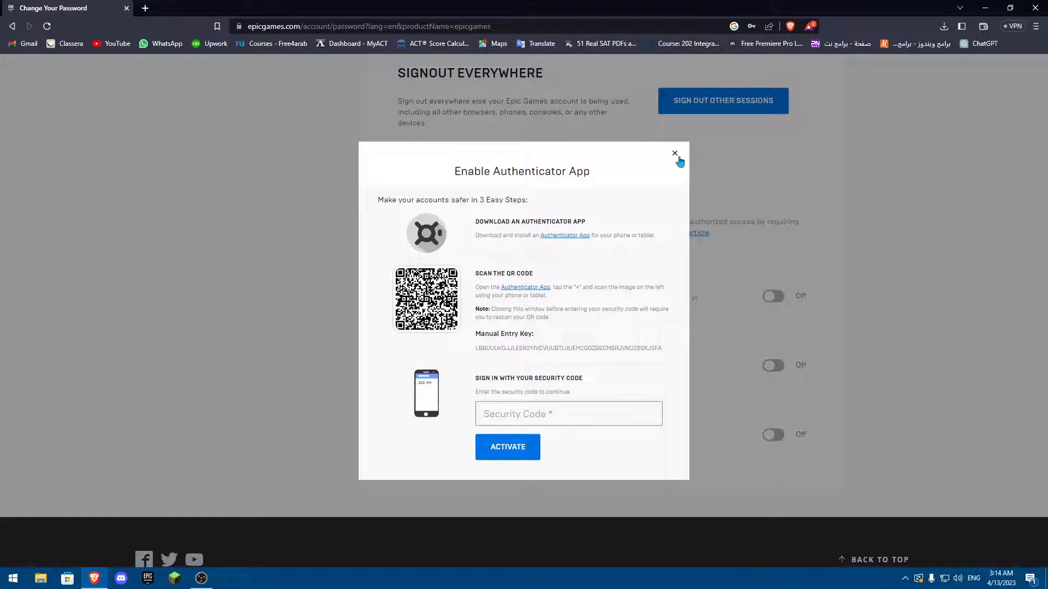
{"action": "left_click", "coordinate": [675, 154]}
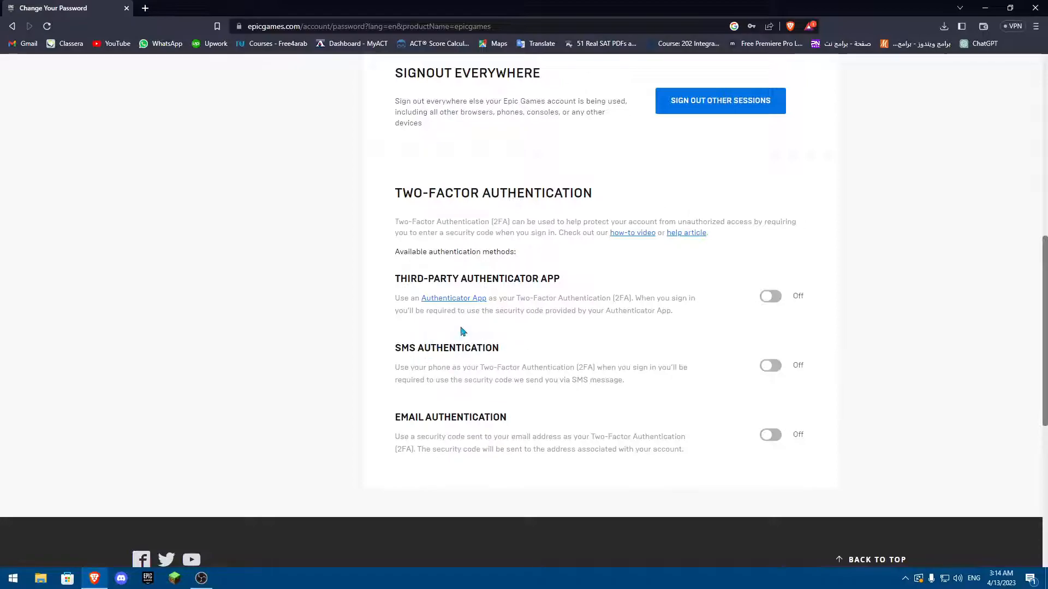
{"action": "left_click", "coordinate": [769, 365]}
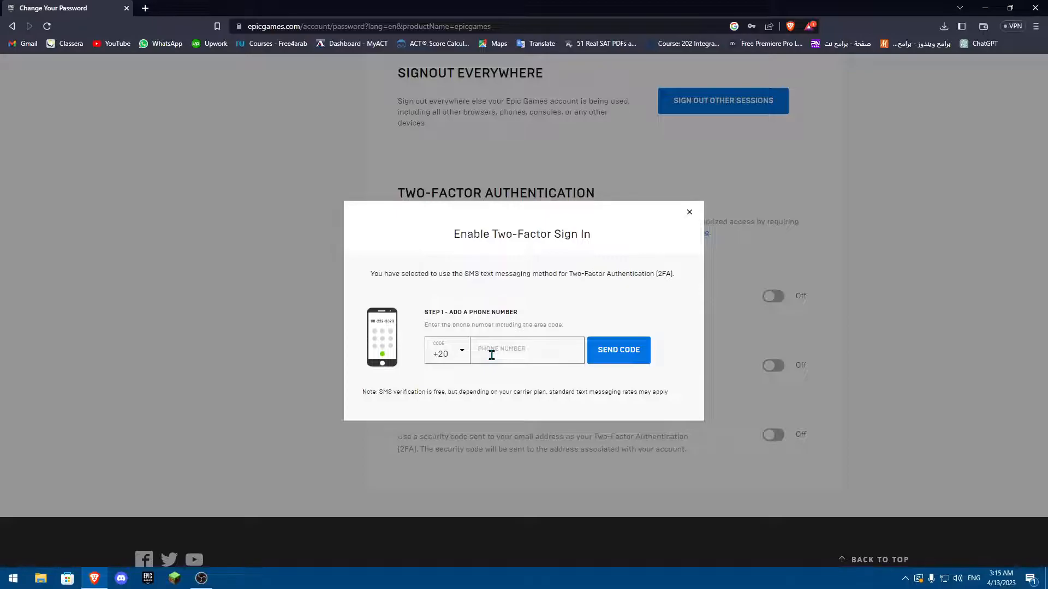
{"action": "mouse_move", "coordinate": [689, 214]}
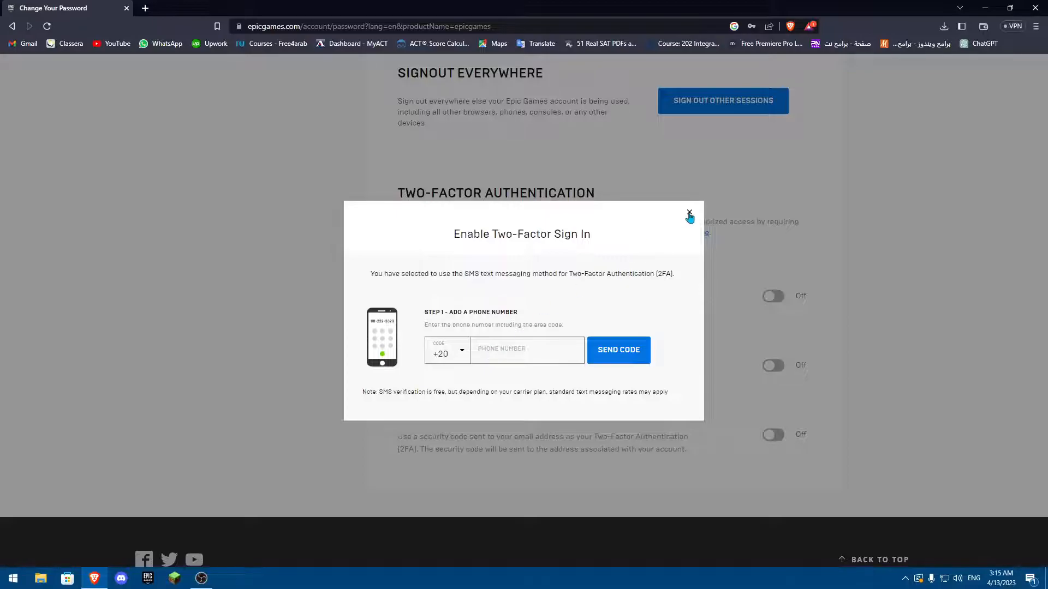
{"action": "left_click", "coordinate": [689, 213]}
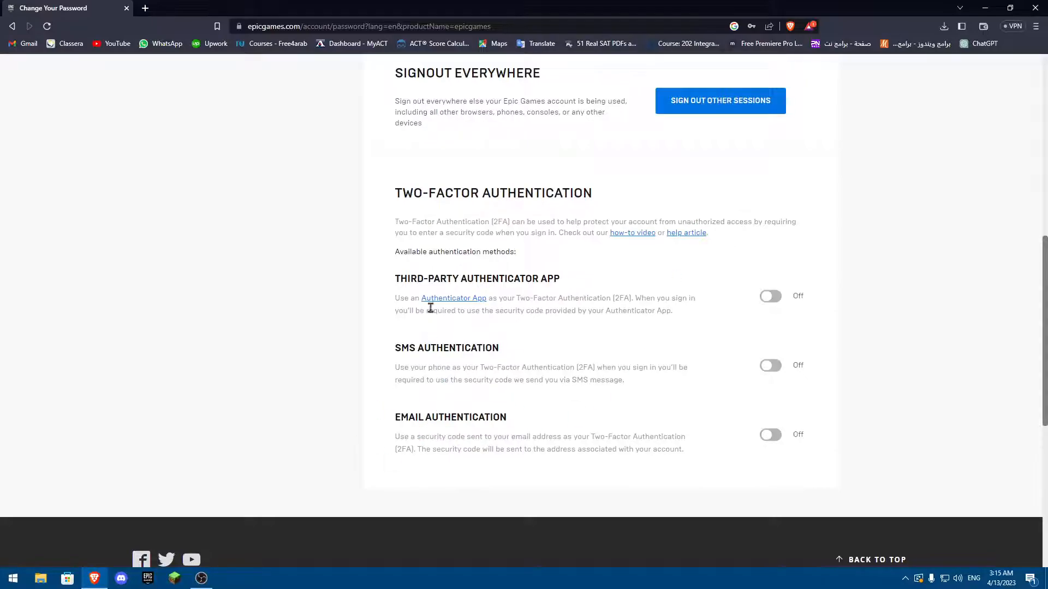
{"action": "mouse_move", "coordinate": [518, 279]}
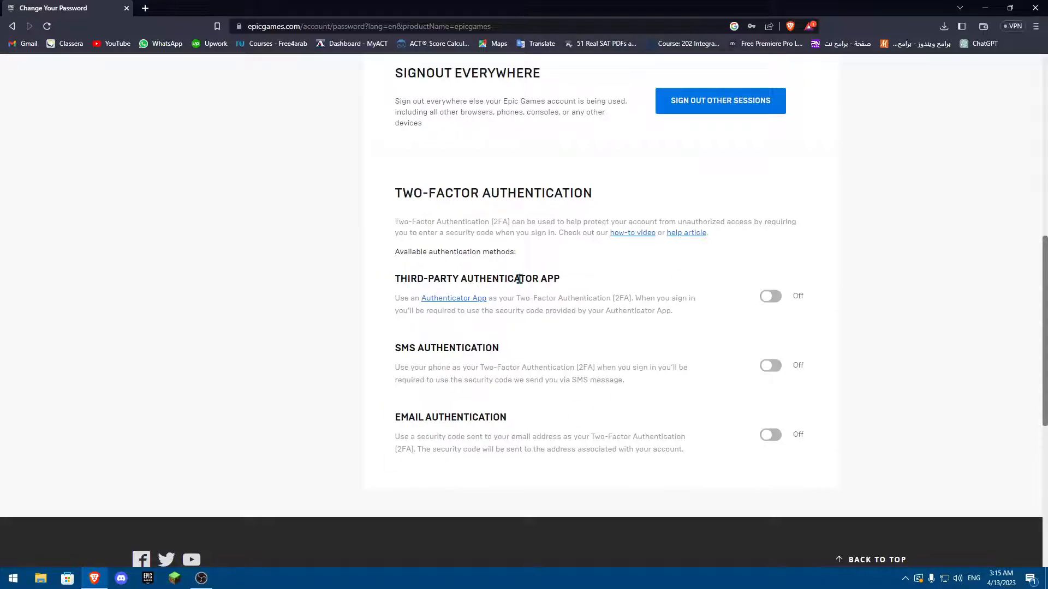